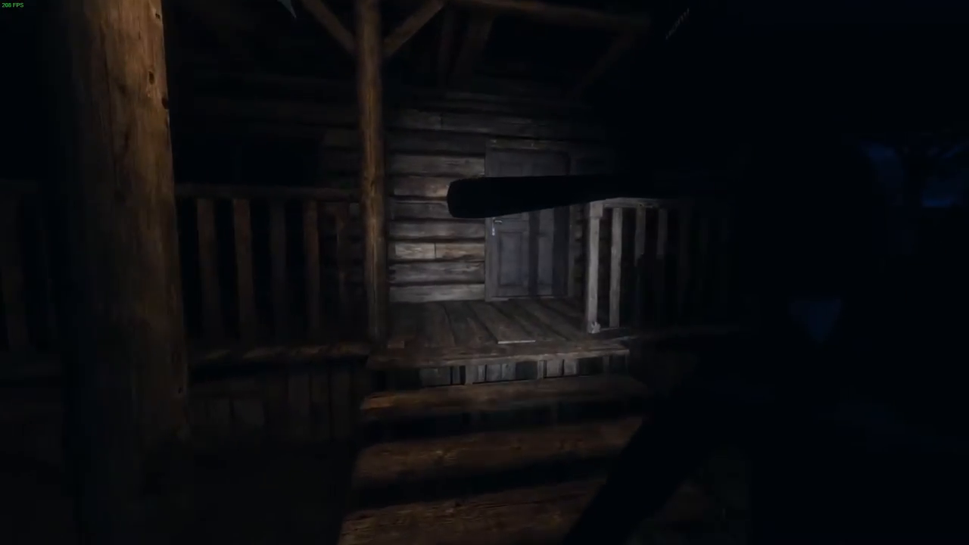
pyautogui.moveTo(484, 273)
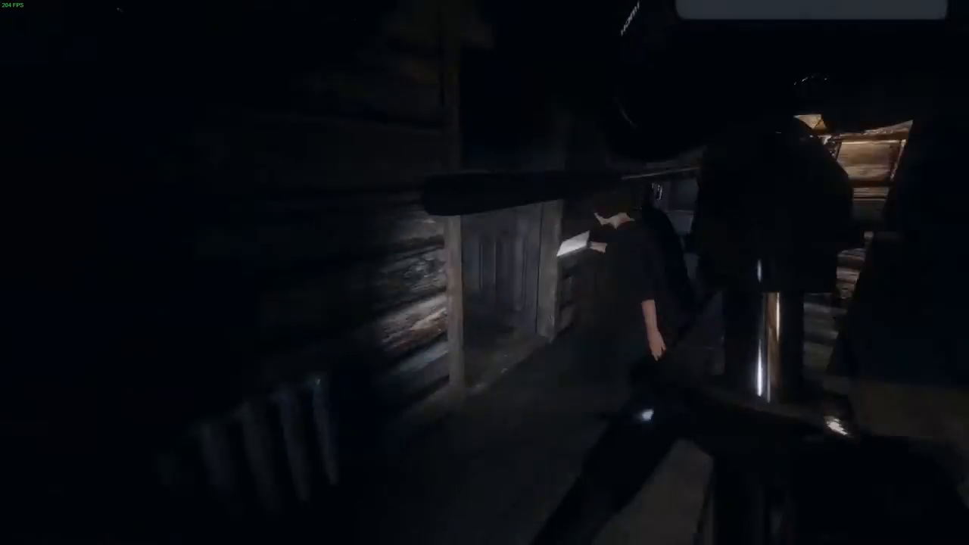
pyautogui.moveTo(485, 272)
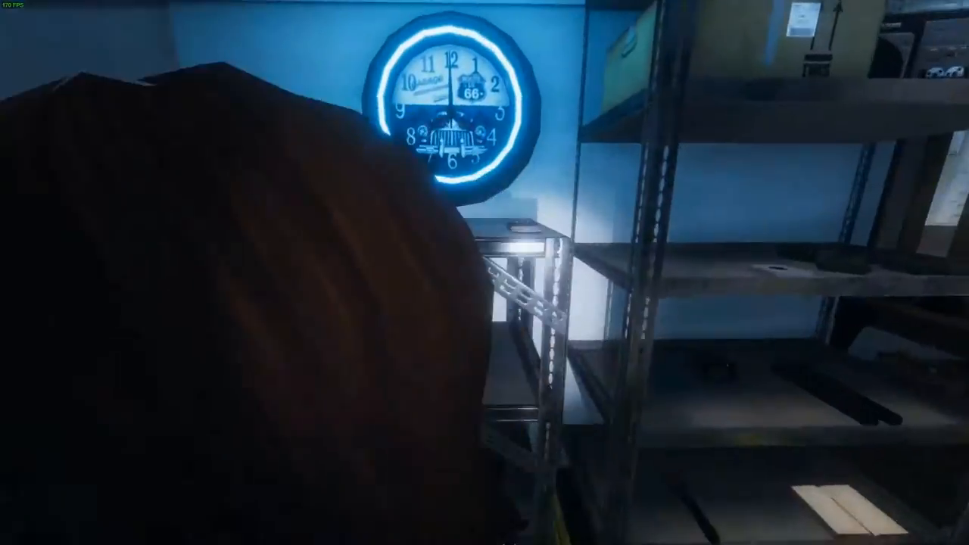
pyautogui.moveTo(484, 272)
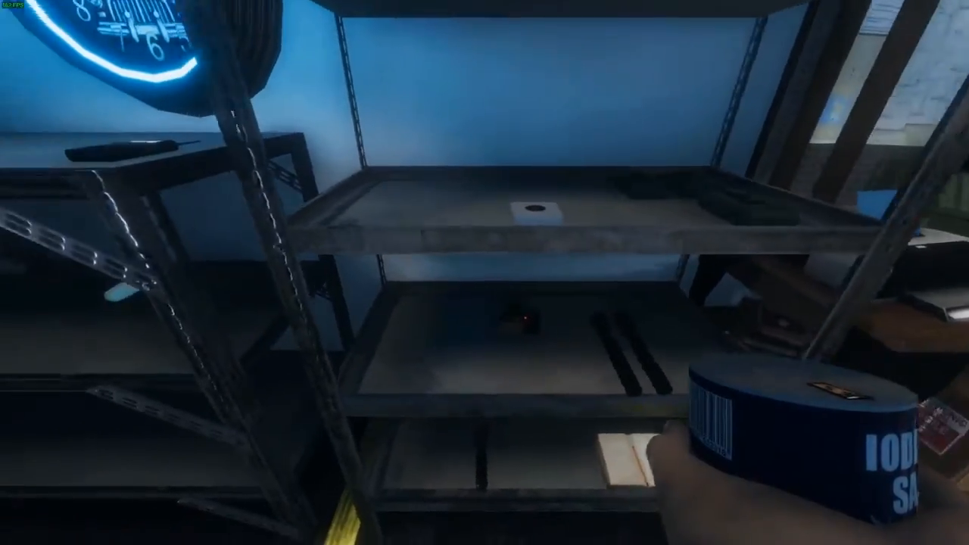
pyautogui.moveTo(484, 273)
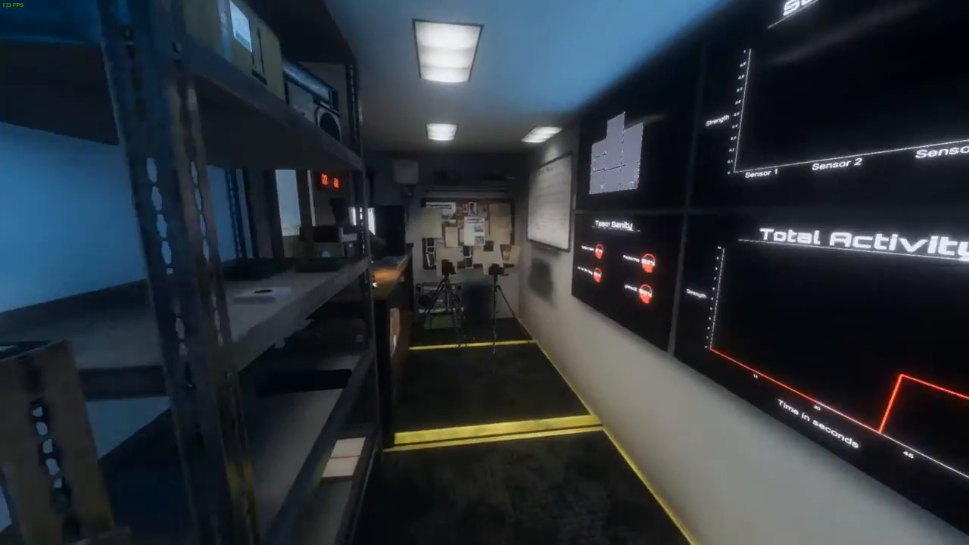
pyautogui.moveTo(485, 273)
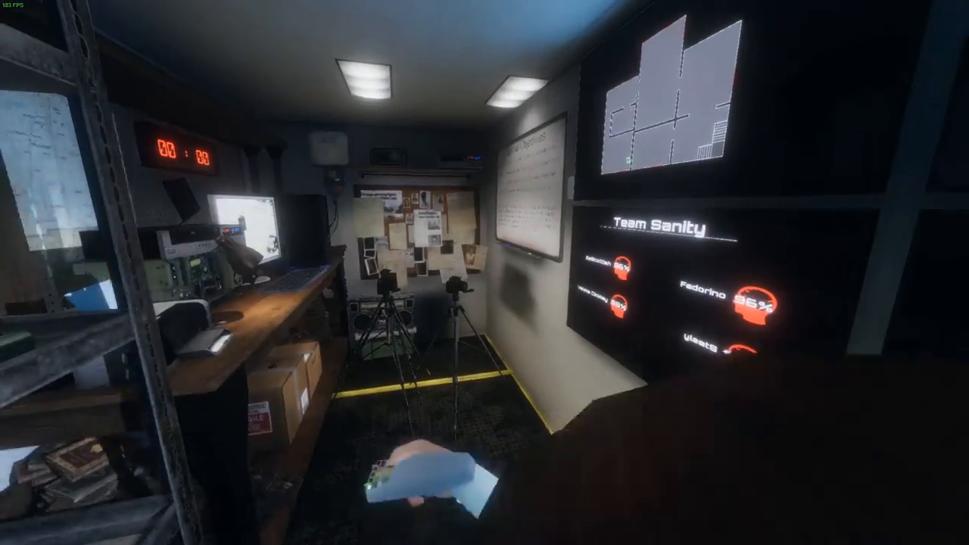
pyautogui.moveTo(484, 273)
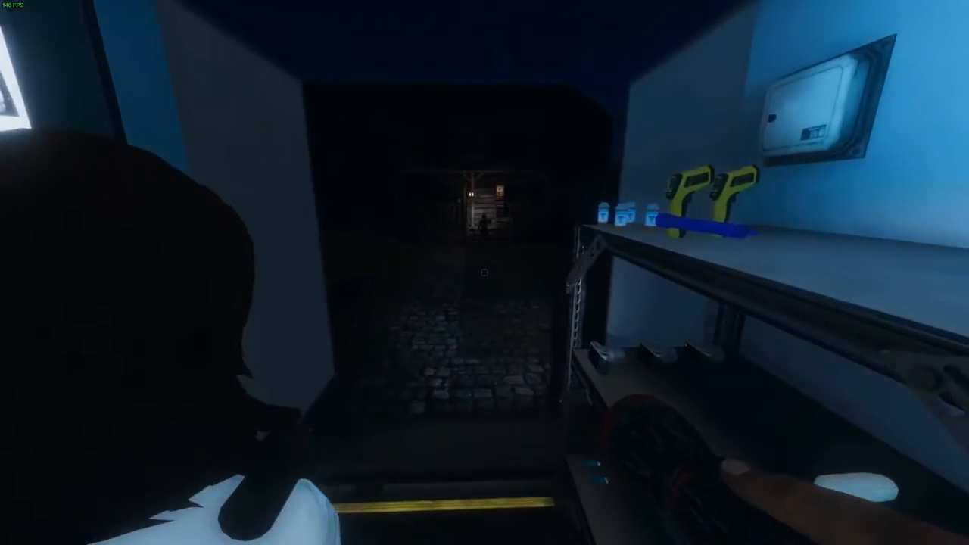
pyautogui.moveTo(484, 272)
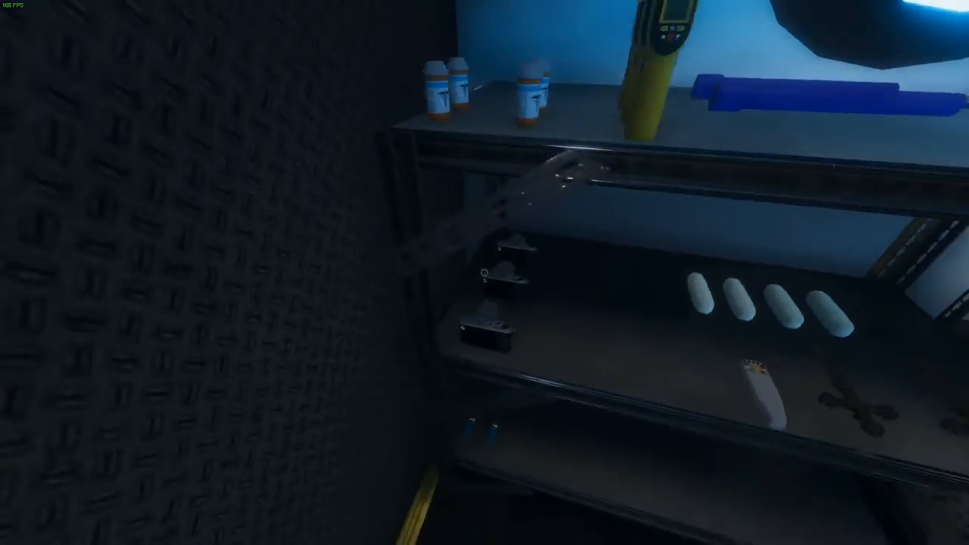
pyautogui.moveTo(485, 273)
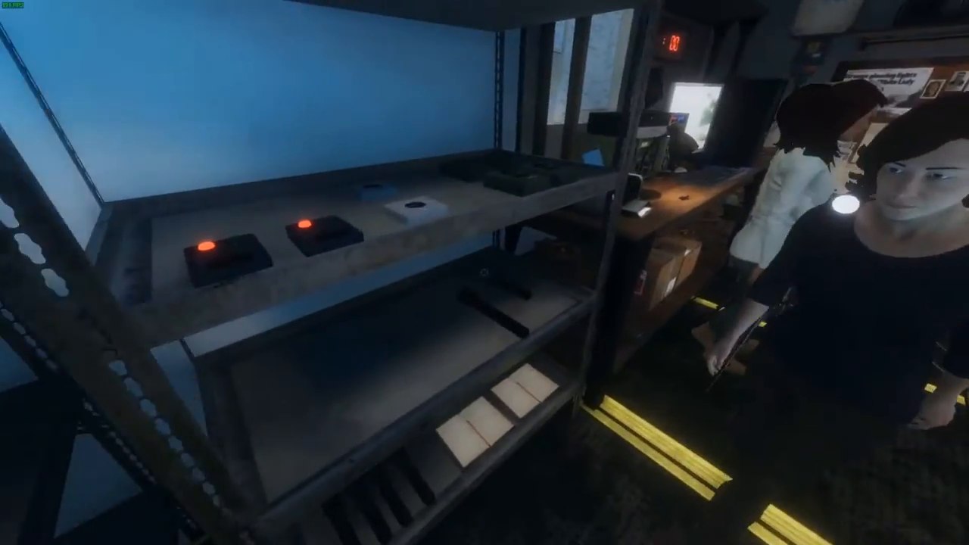
pyautogui.moveTo(484, 272)
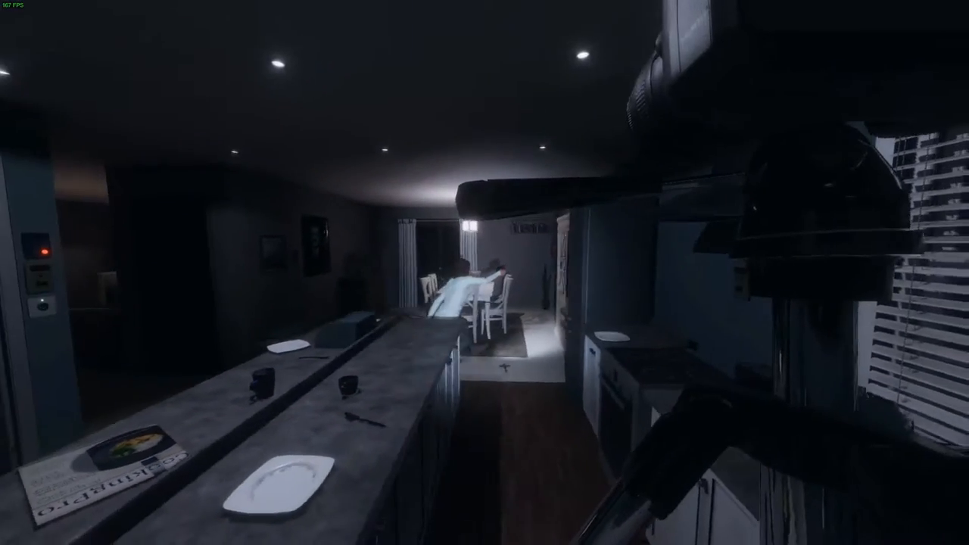
pyautogui.moveTo(485, 273)
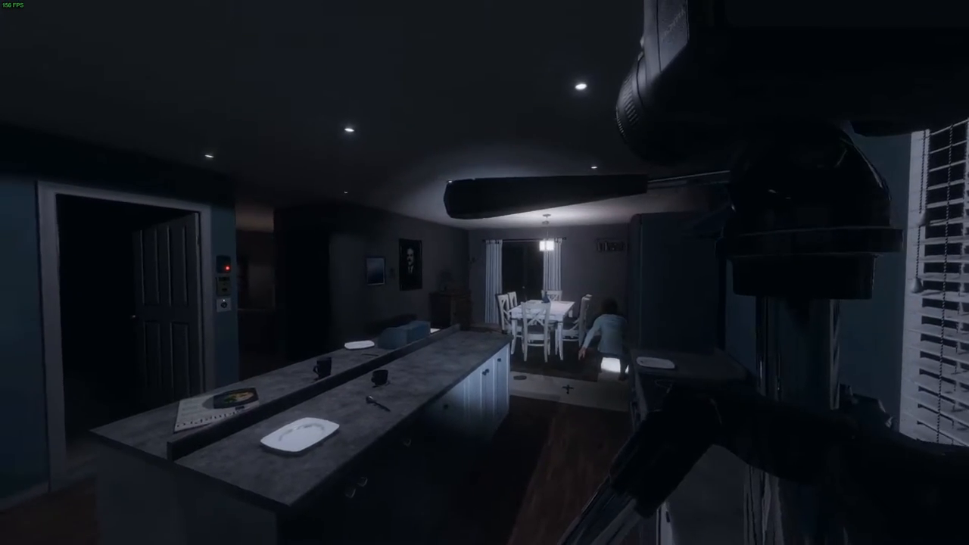
pyautogui.moveTo(485, 273)
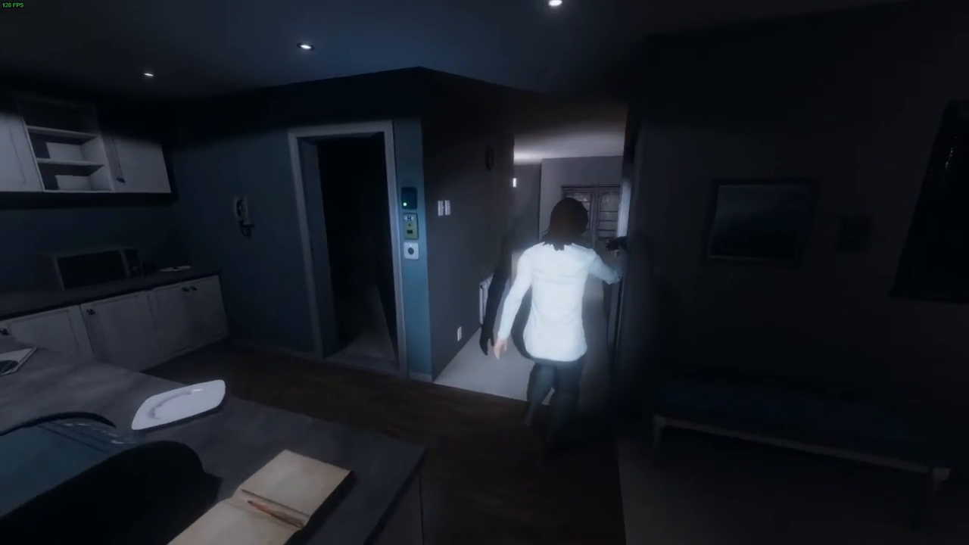
# Follow the teammate through the kitchen, then view the journal's photos spread
pyautogui.press('w')
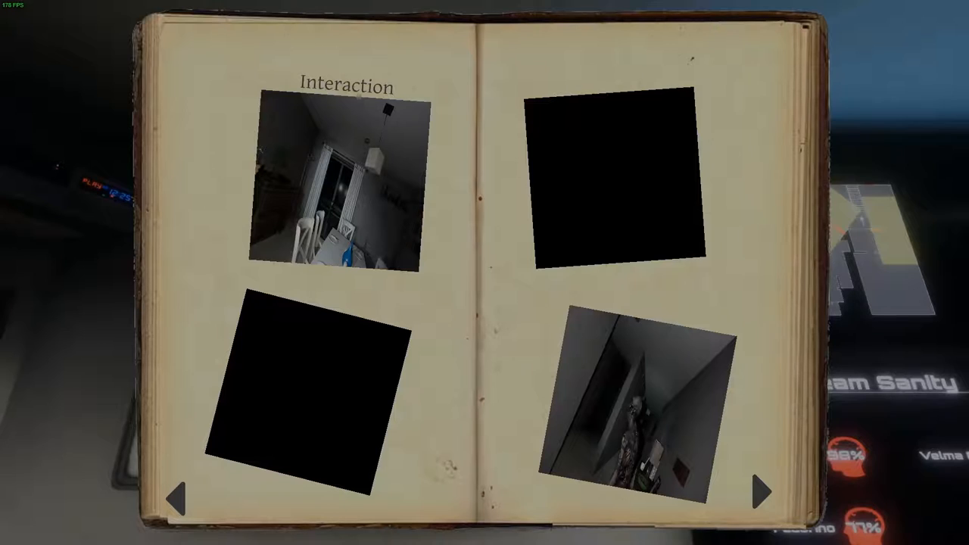
# Dismiss the $150 Mare contract payment board and enter the new house hallway
pyautogui.click(763, 490)
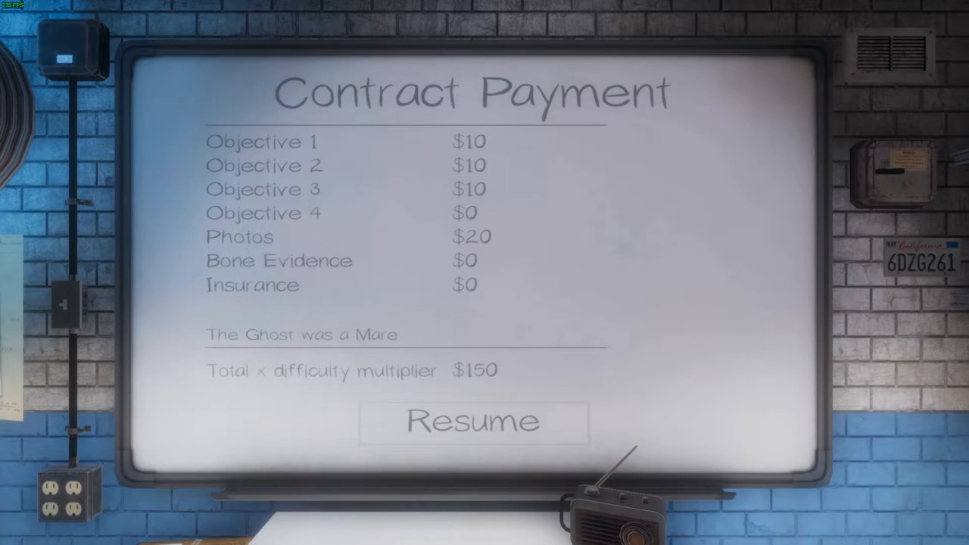
pyautogui.click(472, 421)
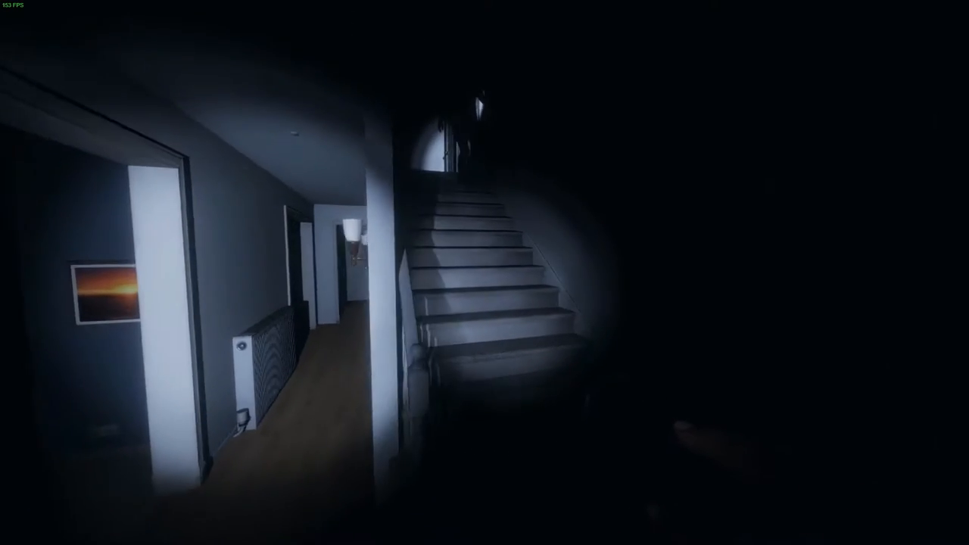
pyautogui.moveTo(484, 272)
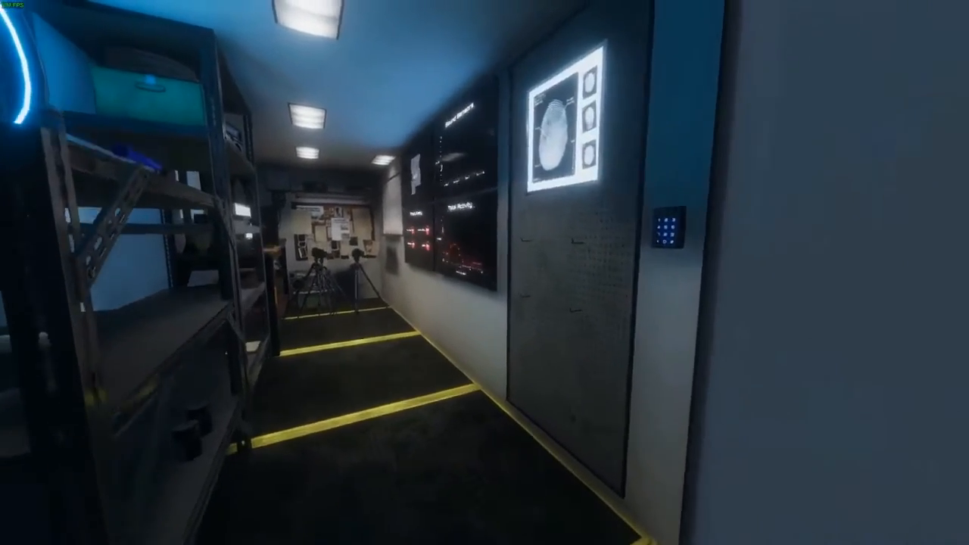
pyautogui.moveTo(484, 272)
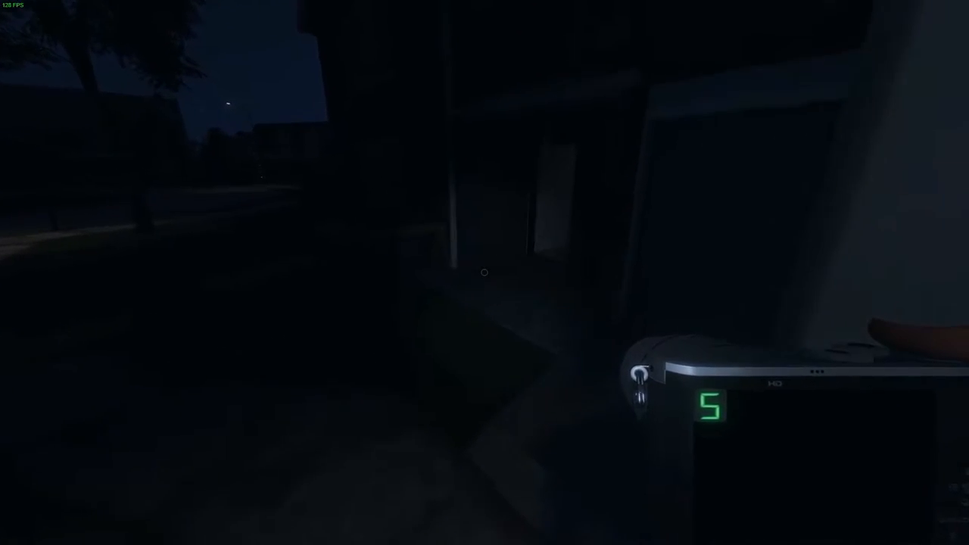
pyautogui.moveTo(485, 272)
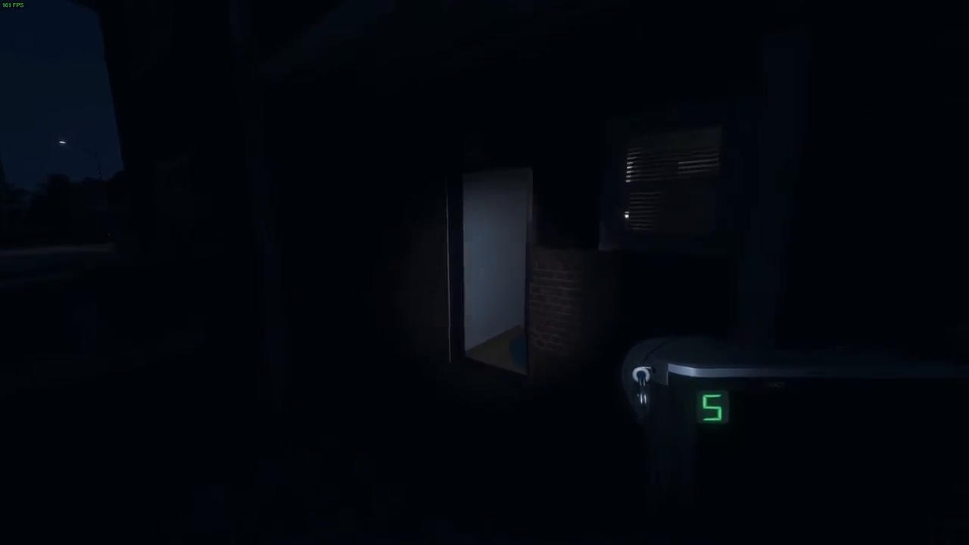
# Carry equipment from the van into the house and back, then view the blank Evidence page
pyautogui.press('w')
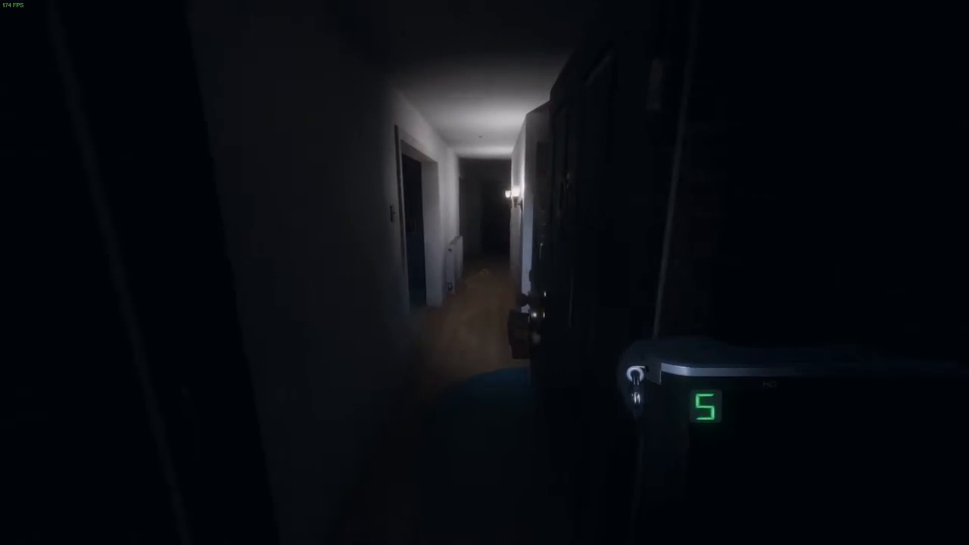
pyautogui.moveTo(484, 272)
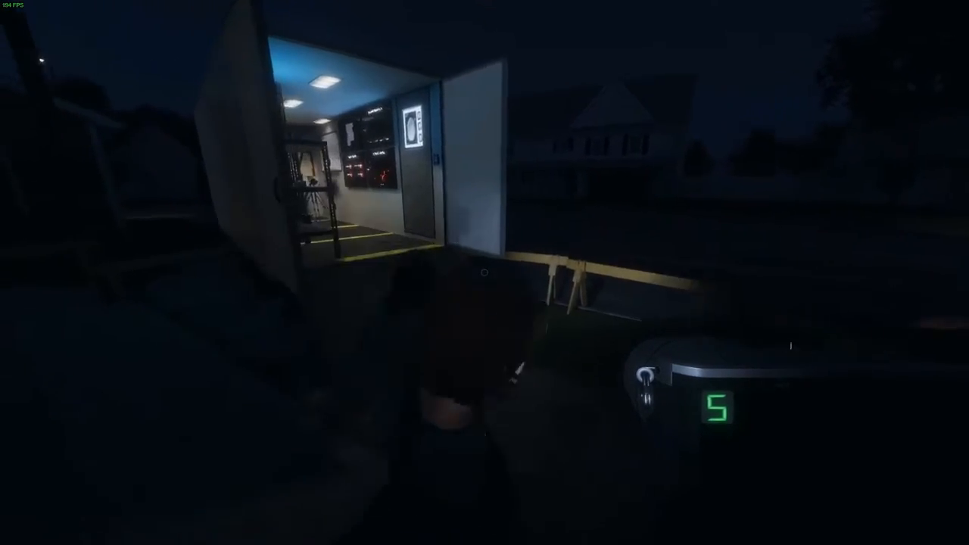
pyautogui.press('w')
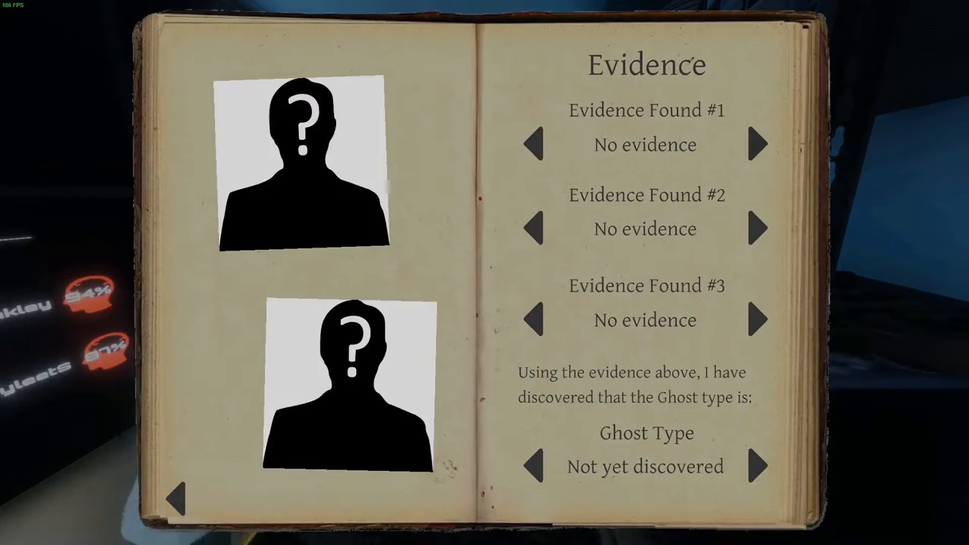
# Set Evidence Found #1 to Fingerprints and walk back into the hallway
pyautogui.click(757, 144)
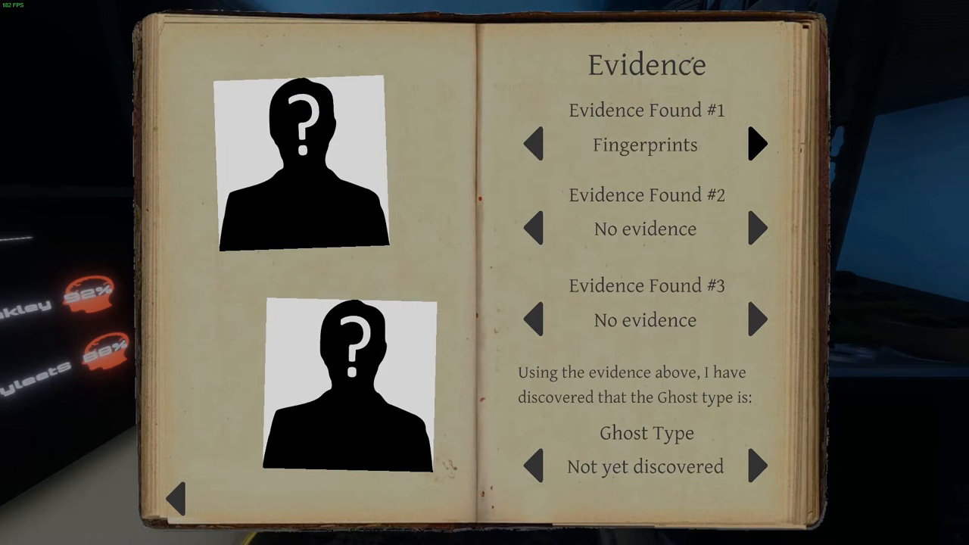
pyautogui.click(758, 144)
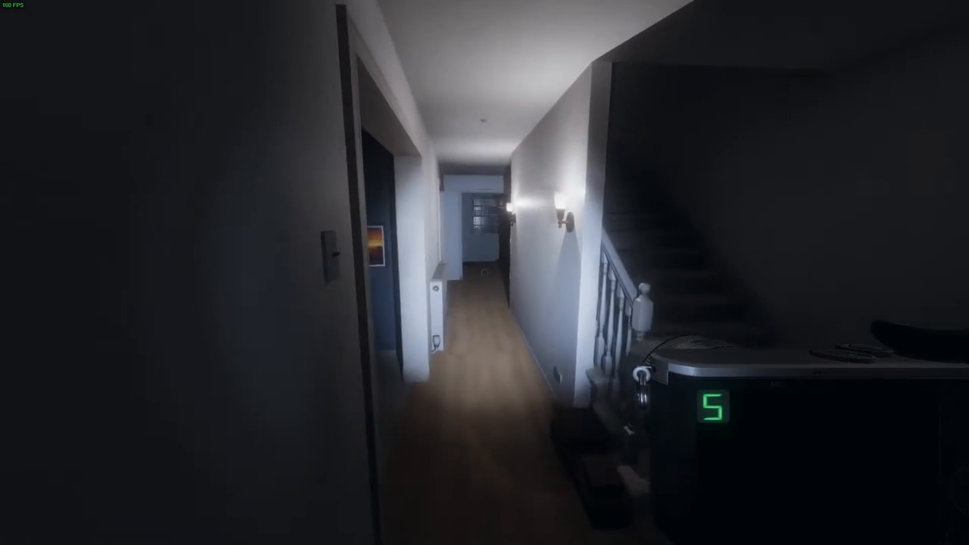
pyautogui.moveTo(485, 273)
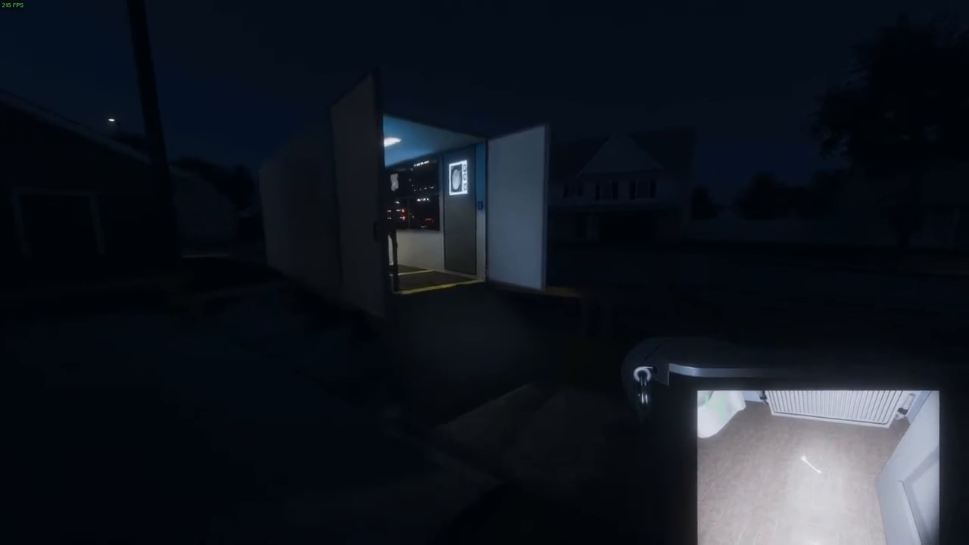
# Walk from the house into the van to check the fingerprint monitor
pyautogui.press('w')
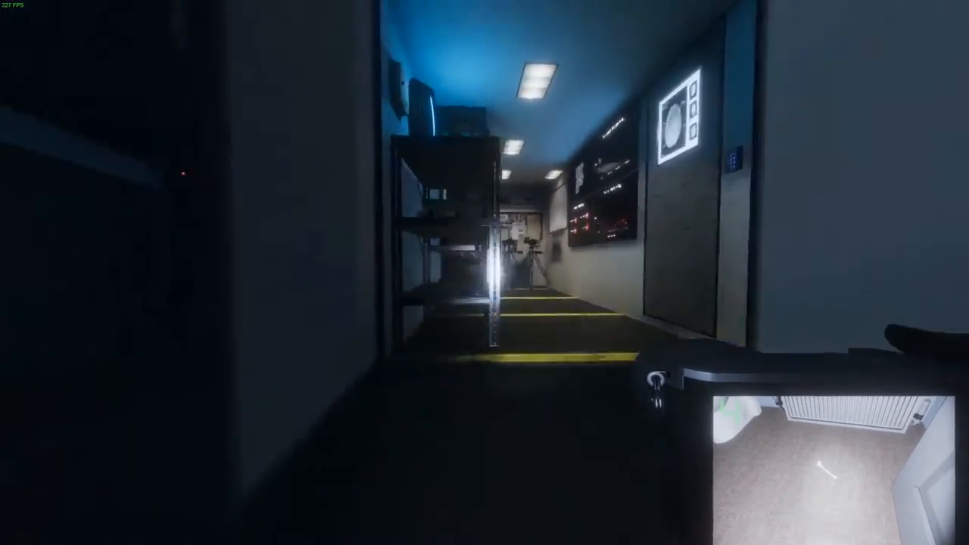
pyautogui.moveTo(485, 272)
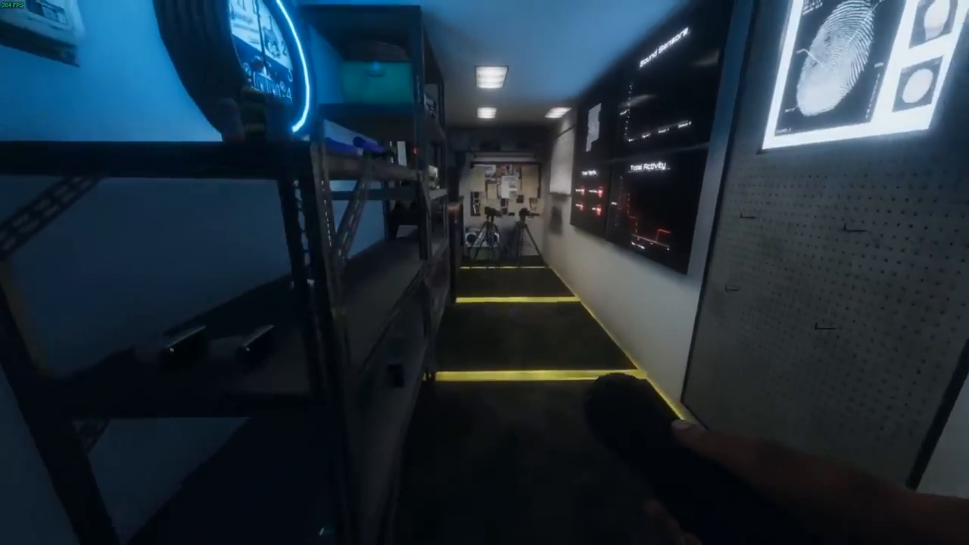
pyautogui.moveTo(485, 273)
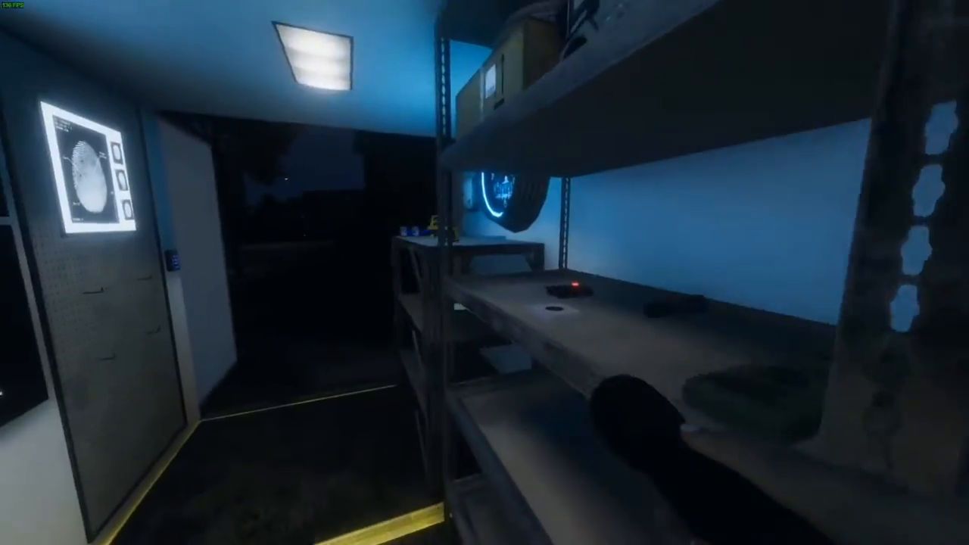
pyautogui.moveTo(484, 272)
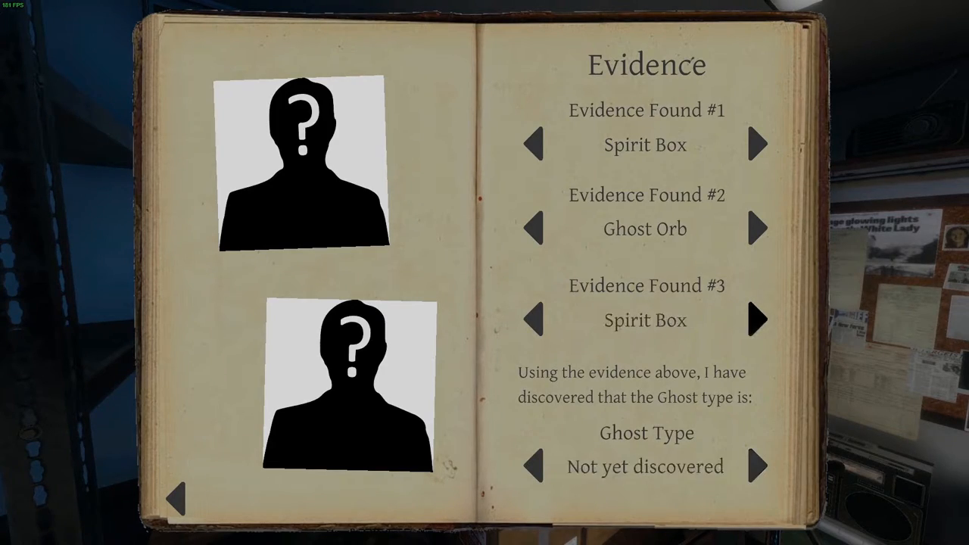
# Cycle Evidence Found #3 past Fingerprints and Ghost Writing to Freezing Temperatures, identifying a Mare
pyautogui.click(759, 318)
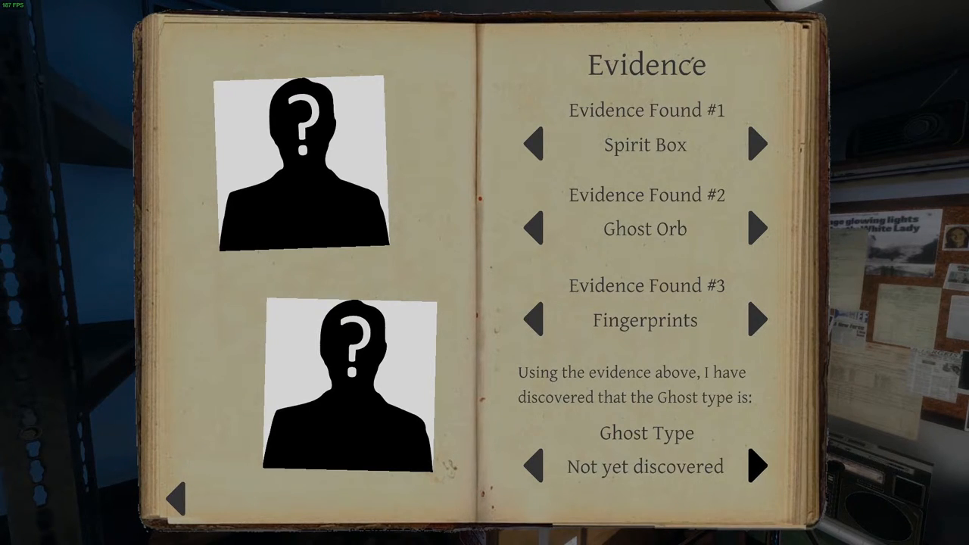
pyautogui.click(757, 319)
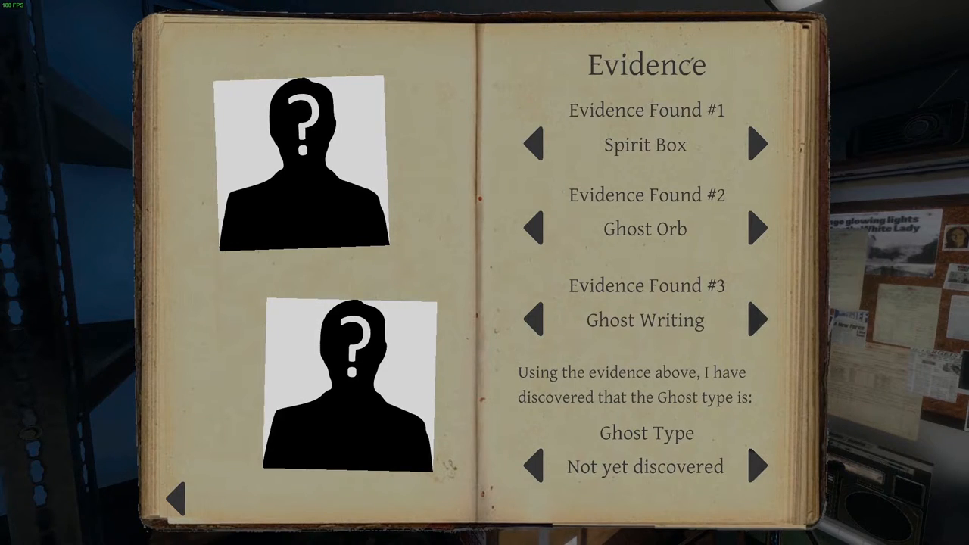
pyautogui.click(757, 320)
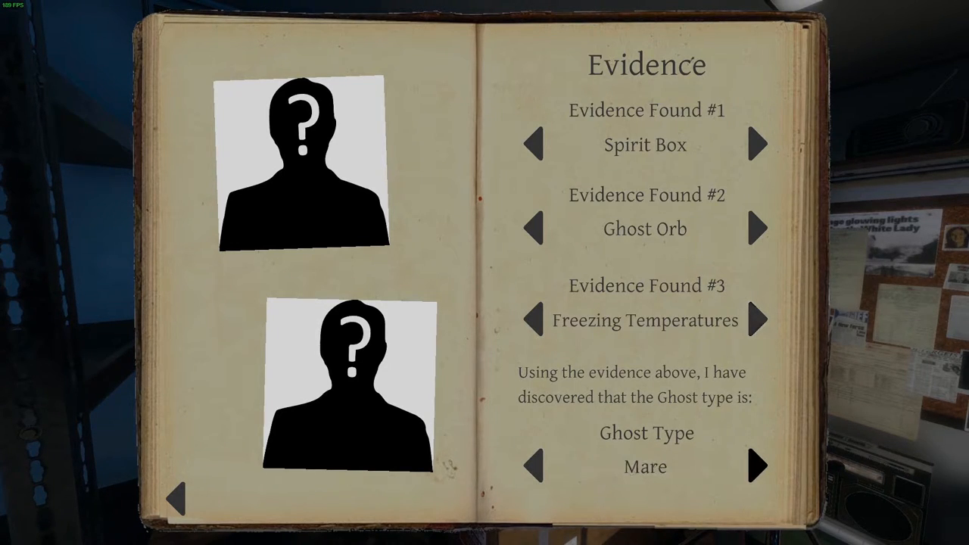
pyautogui.click(535, 319)
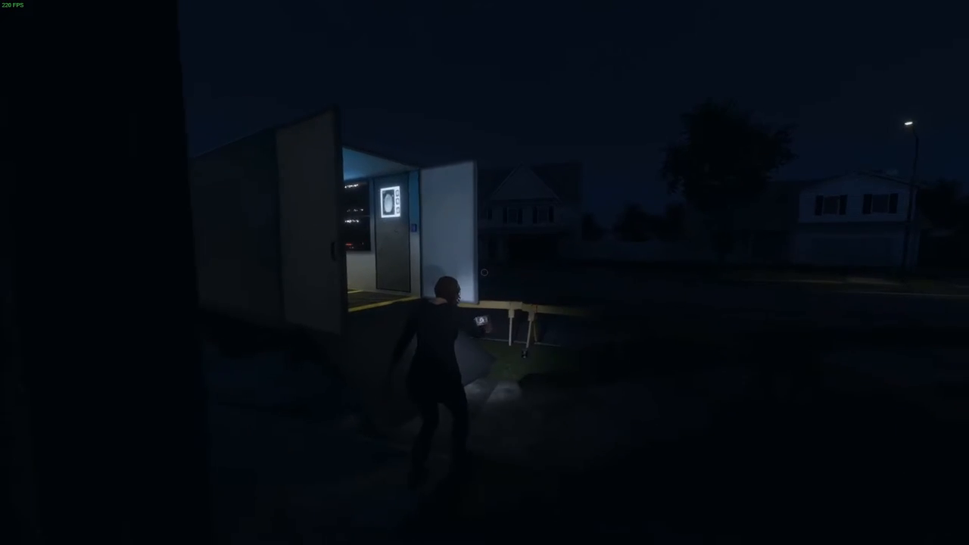
# Walk from the van to the house's front door behind the teammate
pyautogui.press('w')
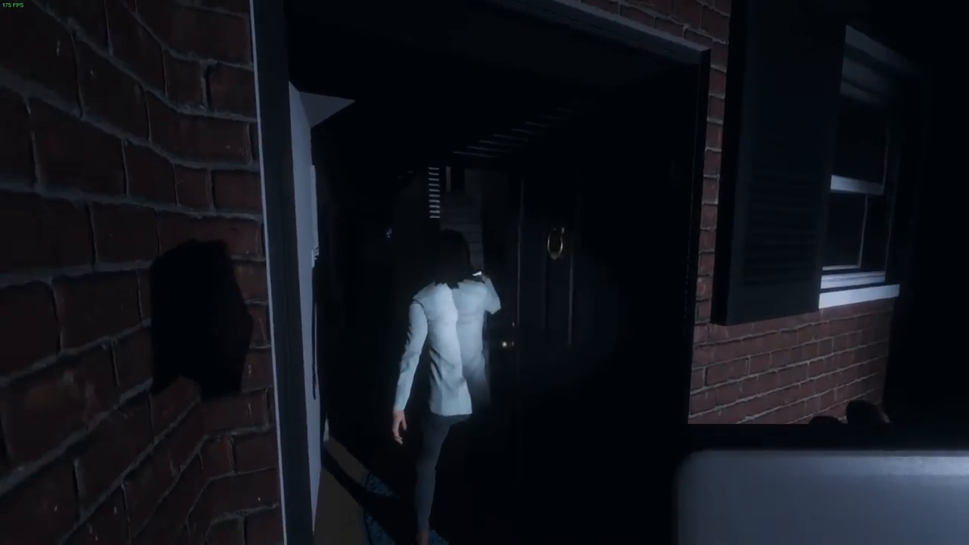
pyautogui.moveTo(485, 272)
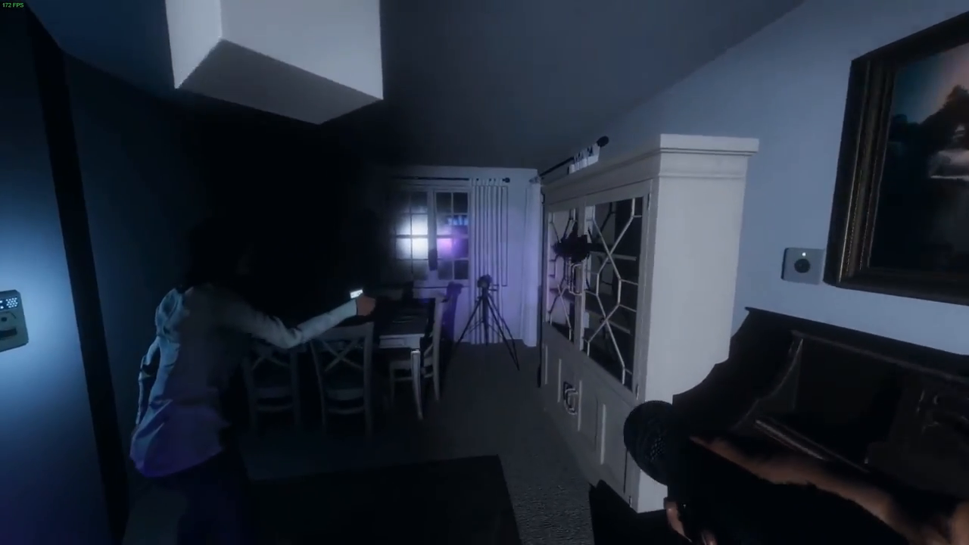
pyautogui.moveTo(485, 273)
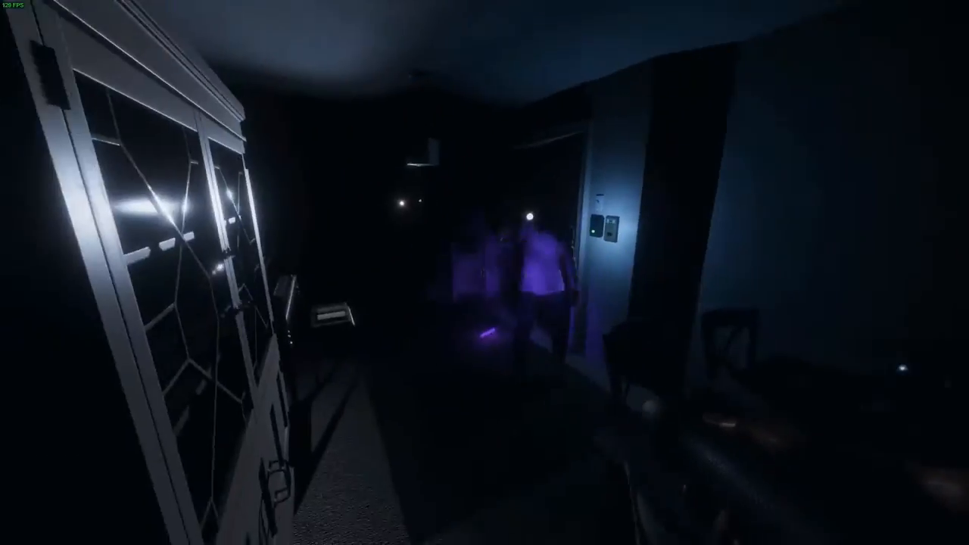
pyautogui.moveTo(485, 273)
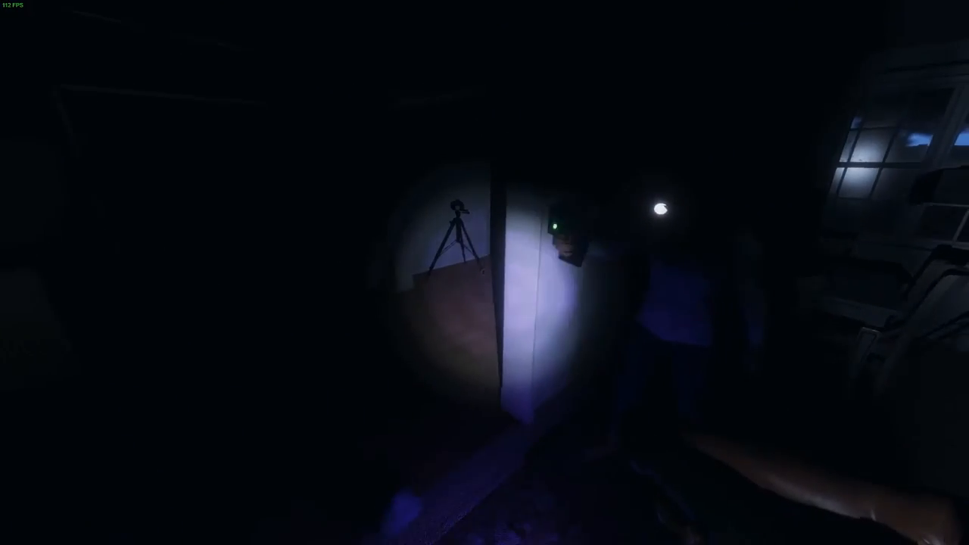
pyautogui.moveTo(484, 273)
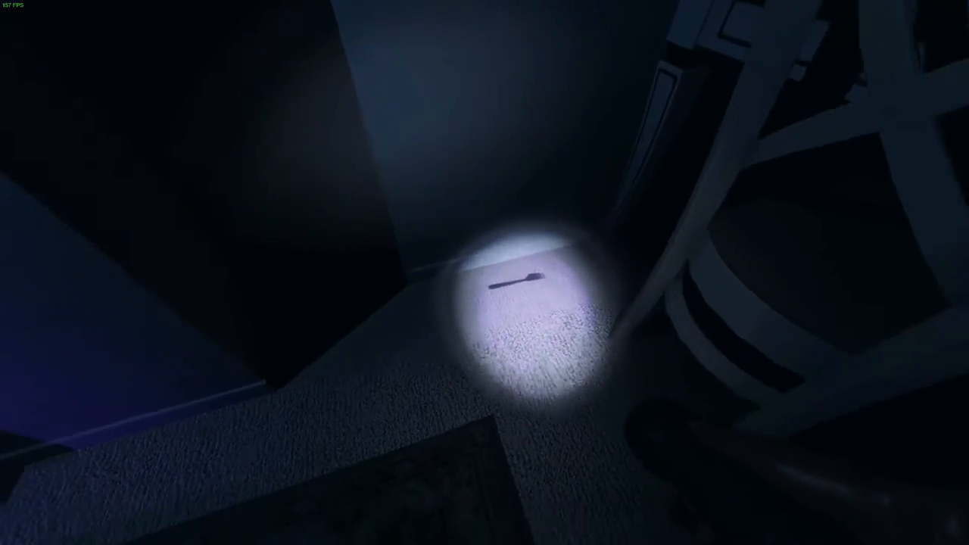
pyautogui.moveTo(485, 273)
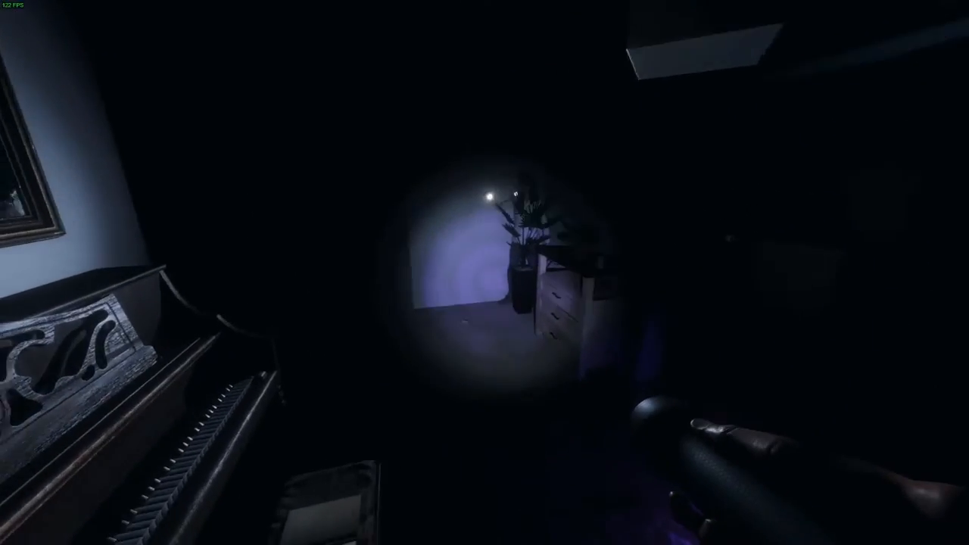
pyautogui.moveTo(484, 272)
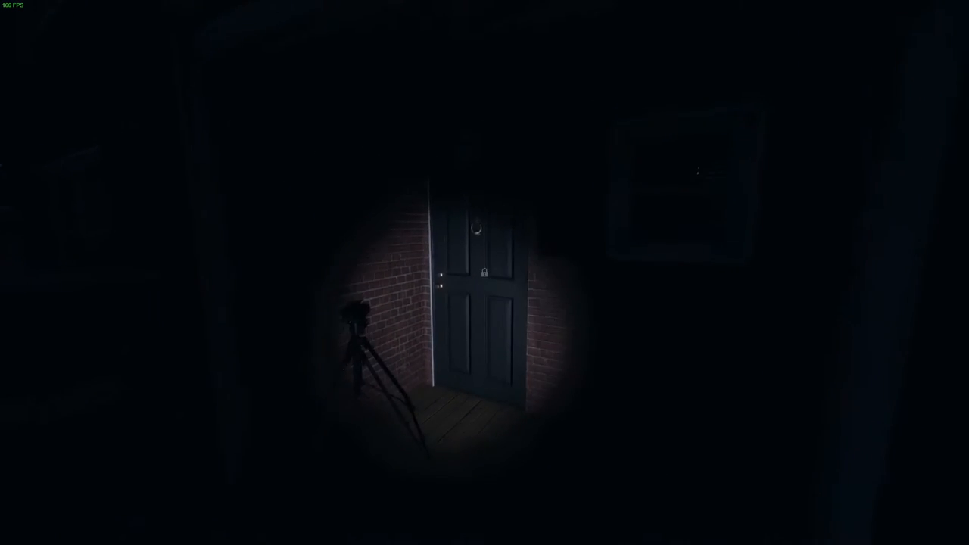
pyautogui.moveTo(484, 272)
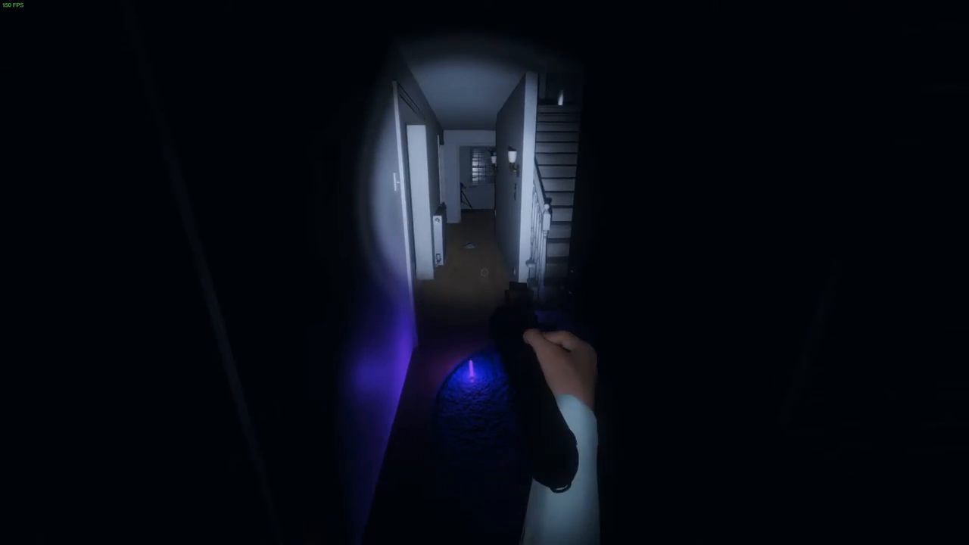
pyautogui.moveTo(484, 273)
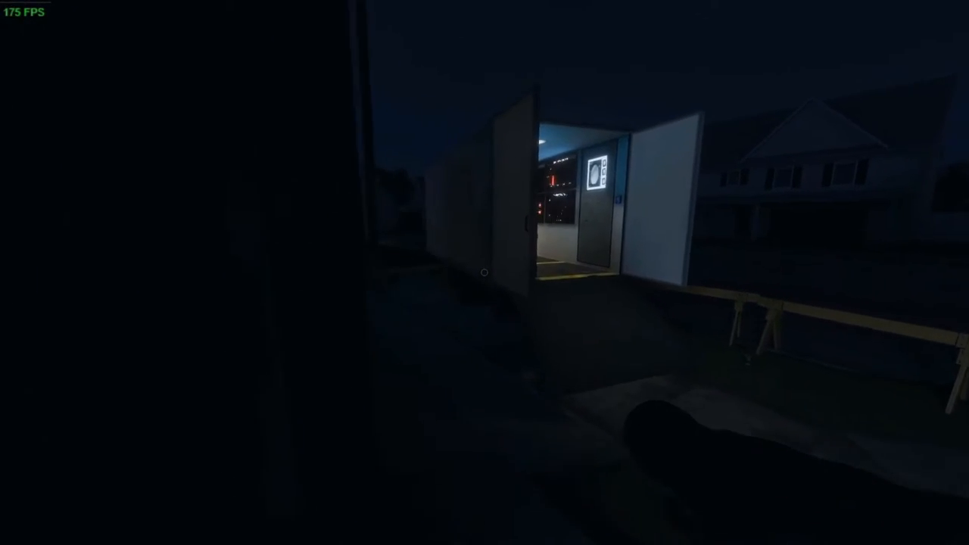
# Look over the van's equipment shelves and the Dining Room activity spike
pyautogui.press('w')
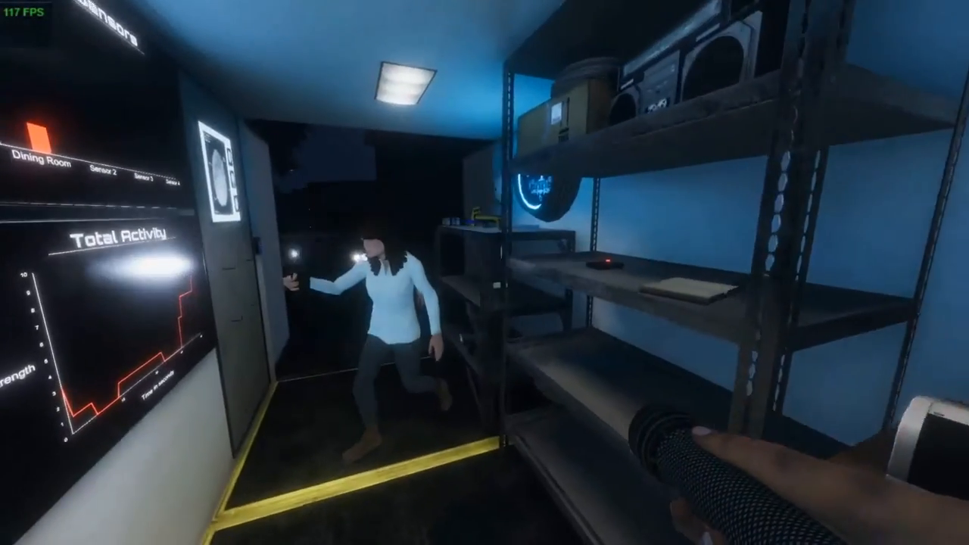
pyautogui.moveTo(485, 272)
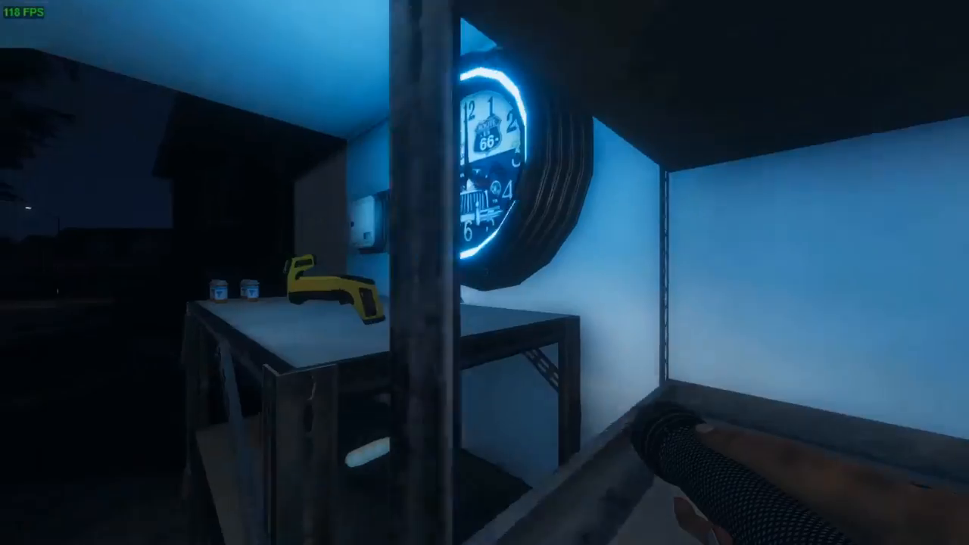
pyautogui.moveTo(485, 273)
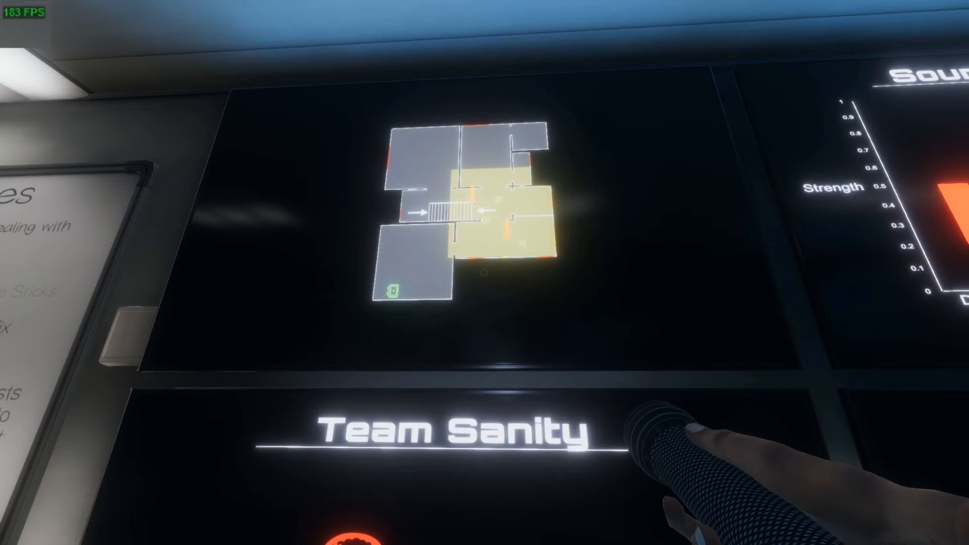
pyautogui.moveTo(484, 273)
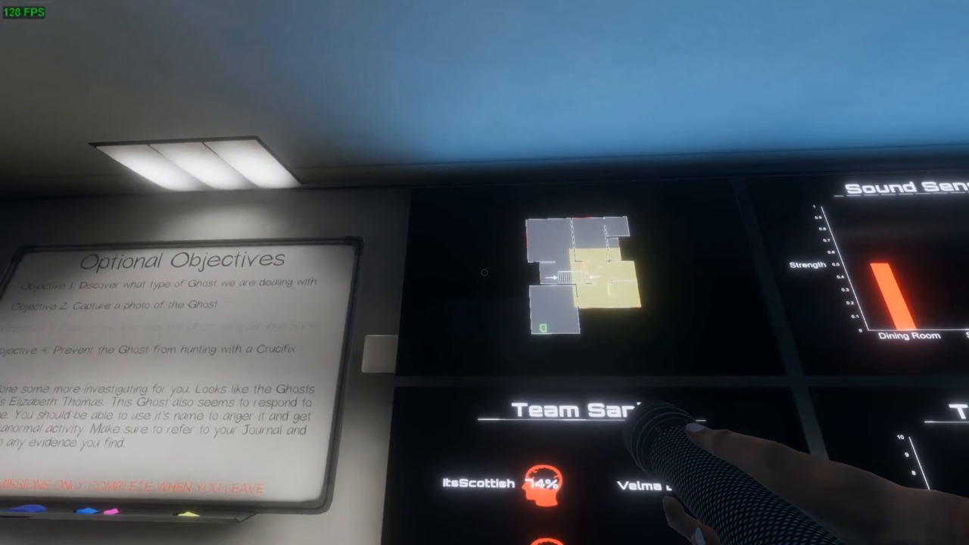
pyautogui.moveTo(484, 273)
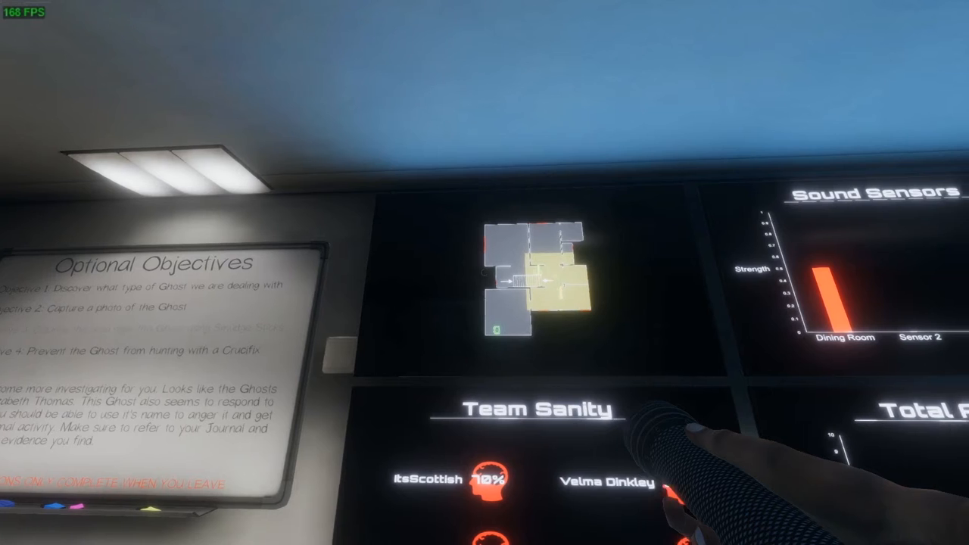
pyautogui.moveTo(484, 273)
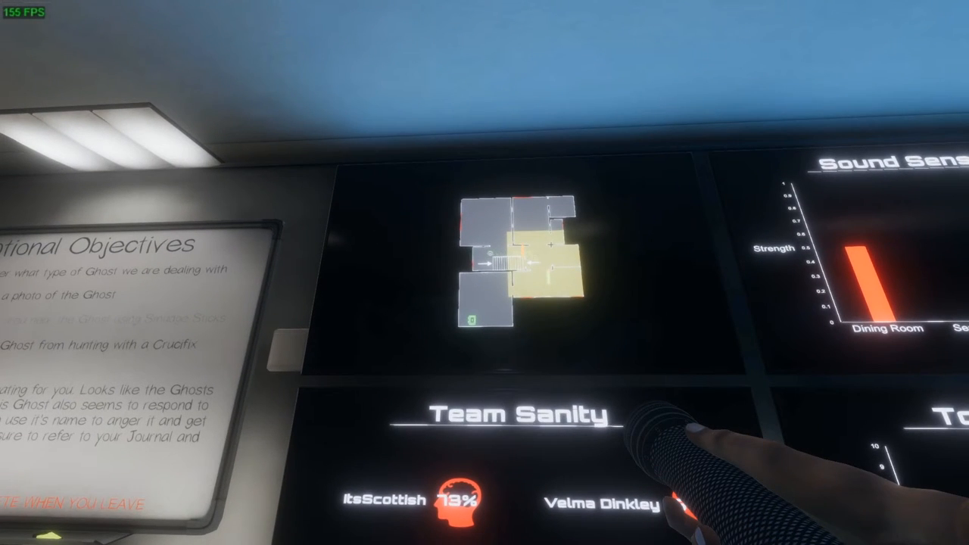
pyautogui.moveTo(485, 272)
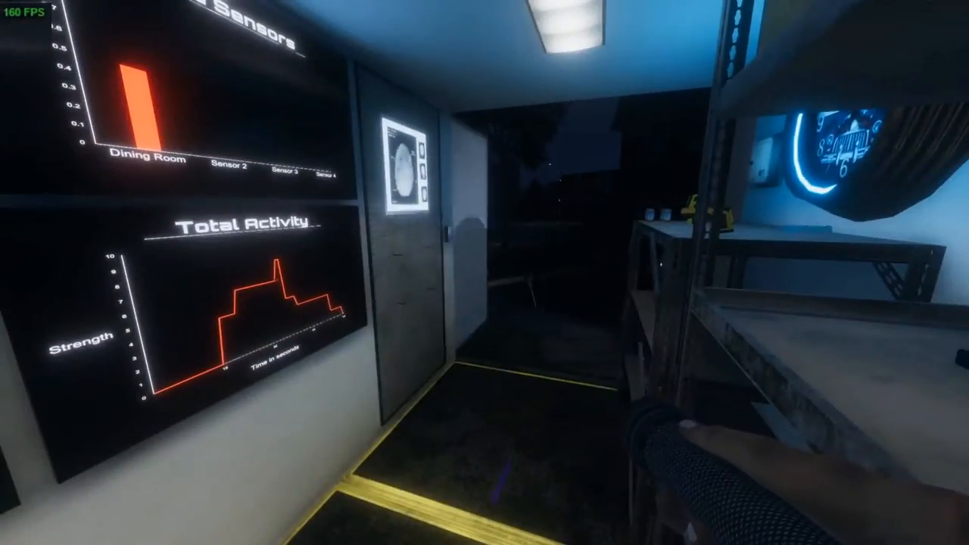
pyautogui.moveTo(484, 272)
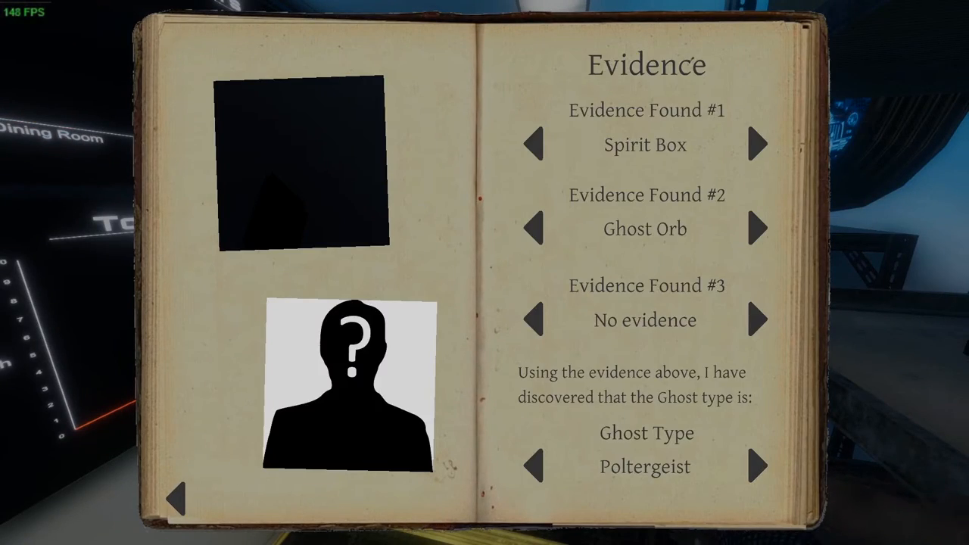
# Cycle Evidence Found #3 through Fingerprints, Ghost Writing and Spirit Box, then close the journal
pyautogui.click(757, 319)
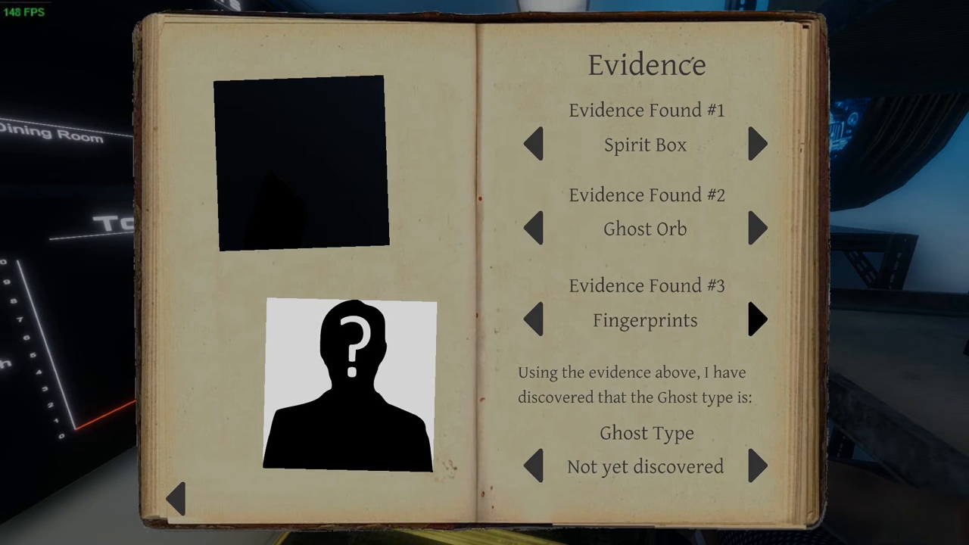
pyautogui.click(757, 319)
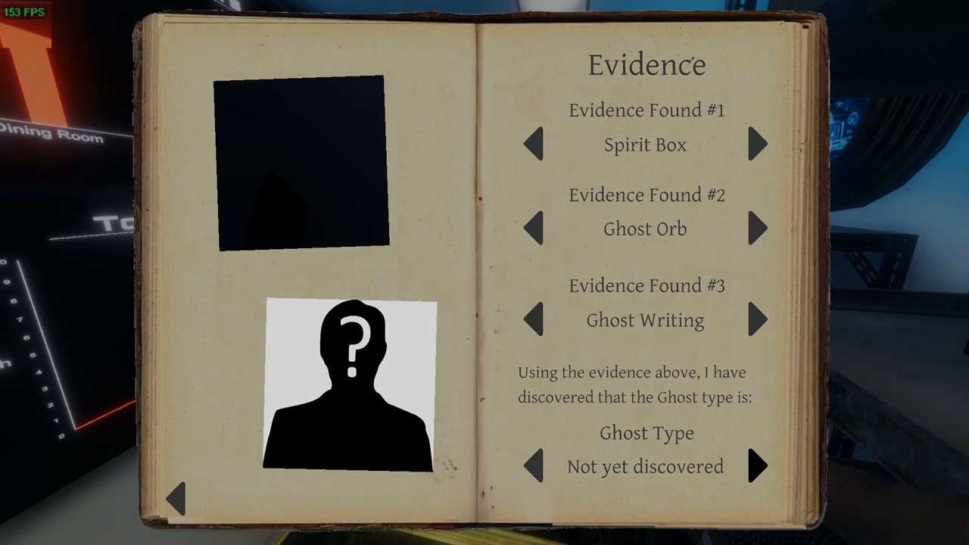
pyautogui.click(534, 320)
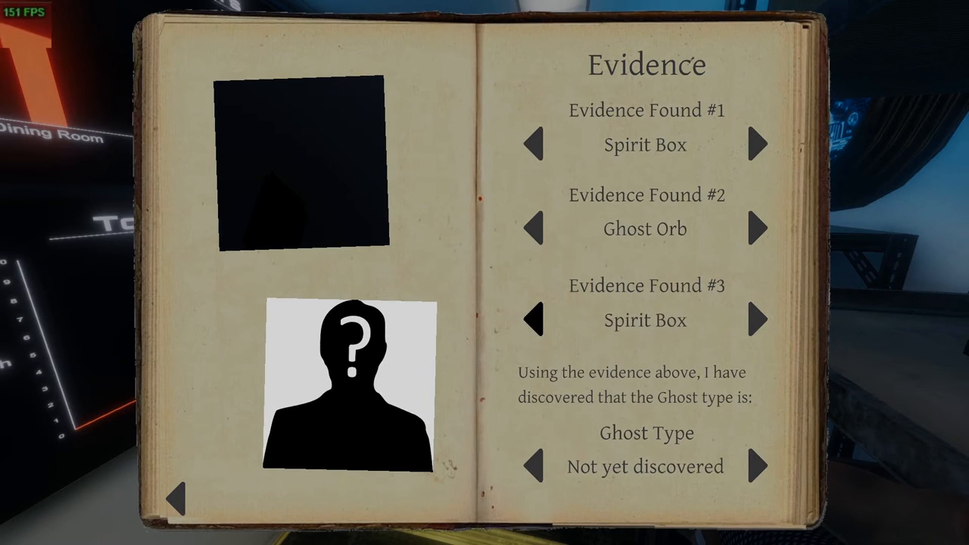
pyautogui.click(758, 320)
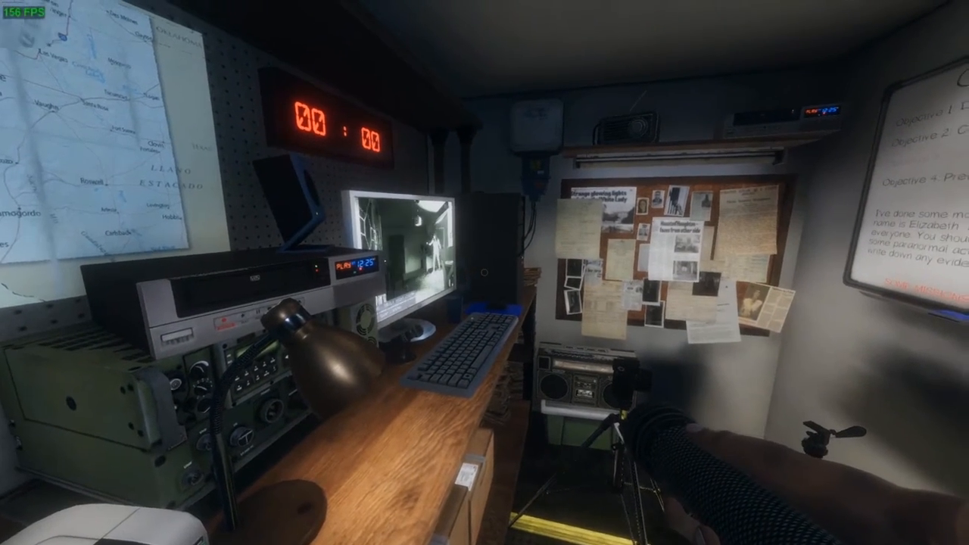
pyautogui.moveTo(485, 273)
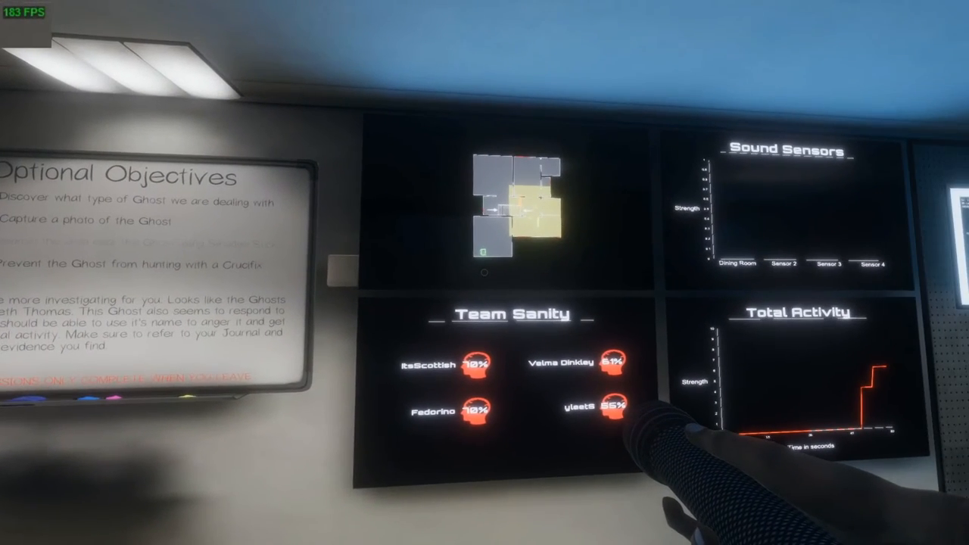